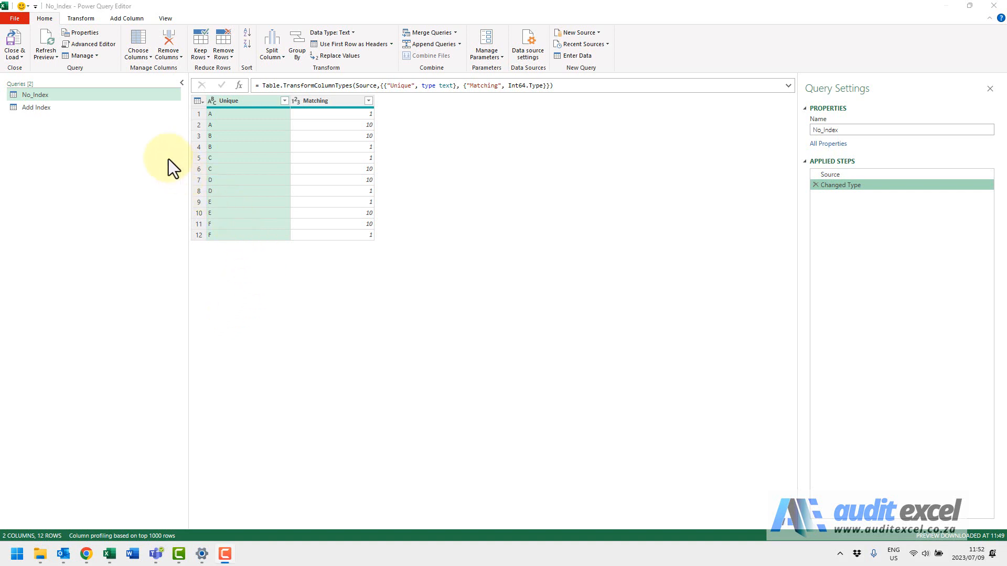
mouse_move(275, 153)
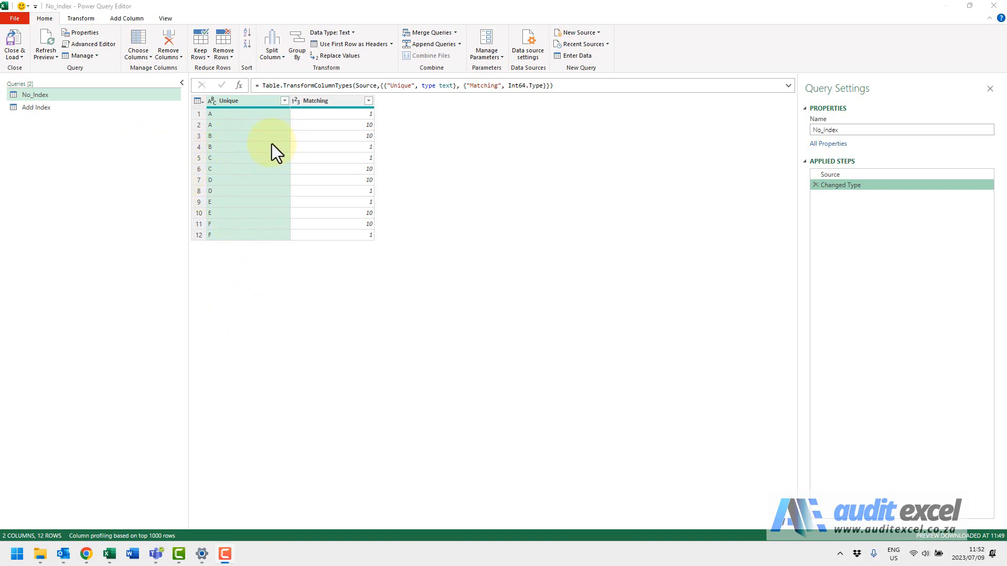
mouse_move(256, 122)
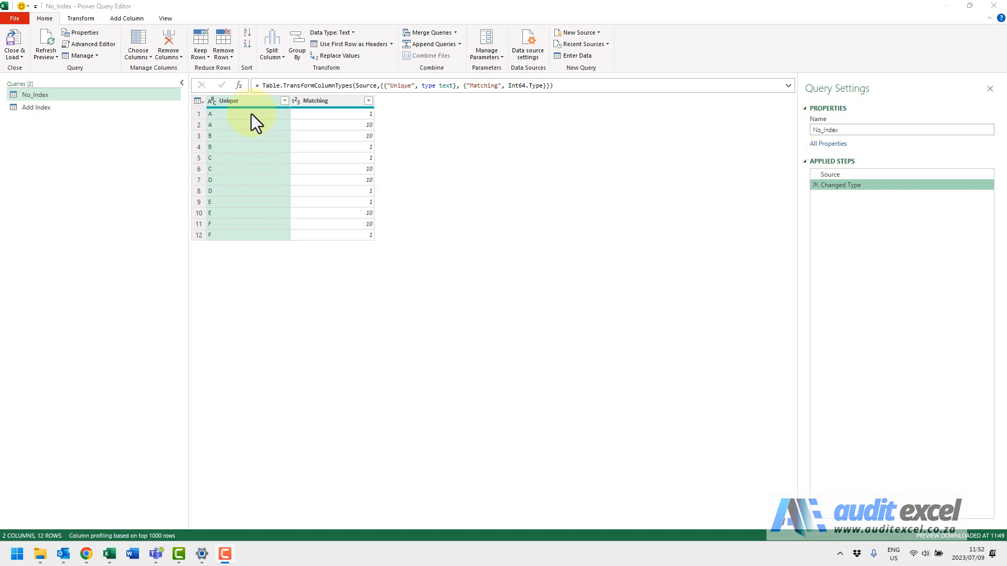
mouse_move(310, 133)
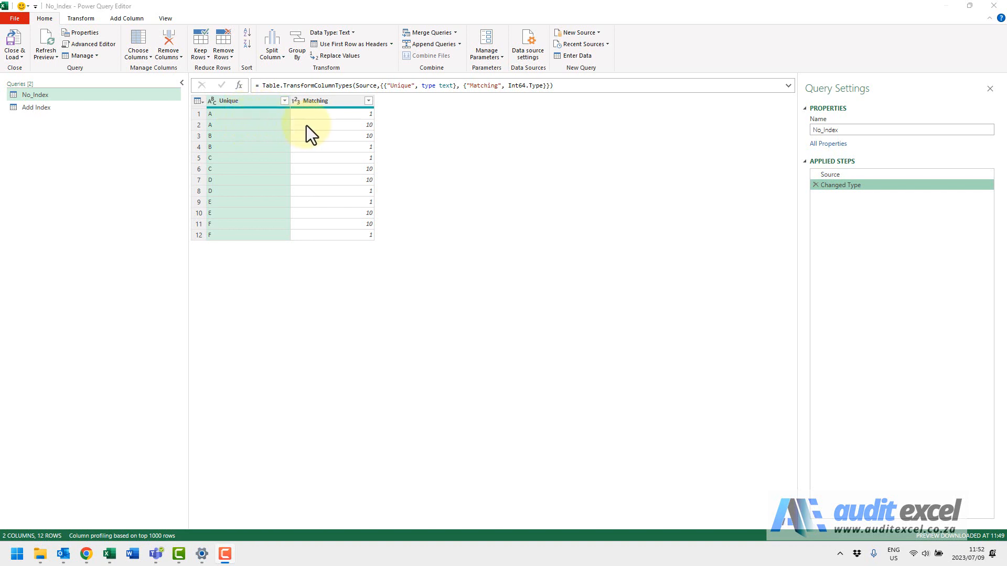
mouse_move(364, 131)
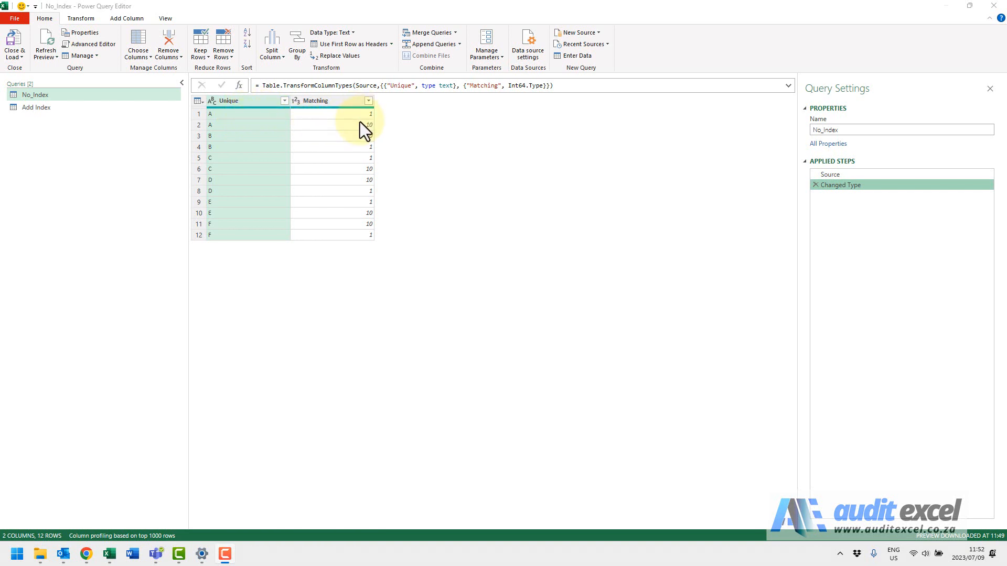
mouse_move(362, 132)
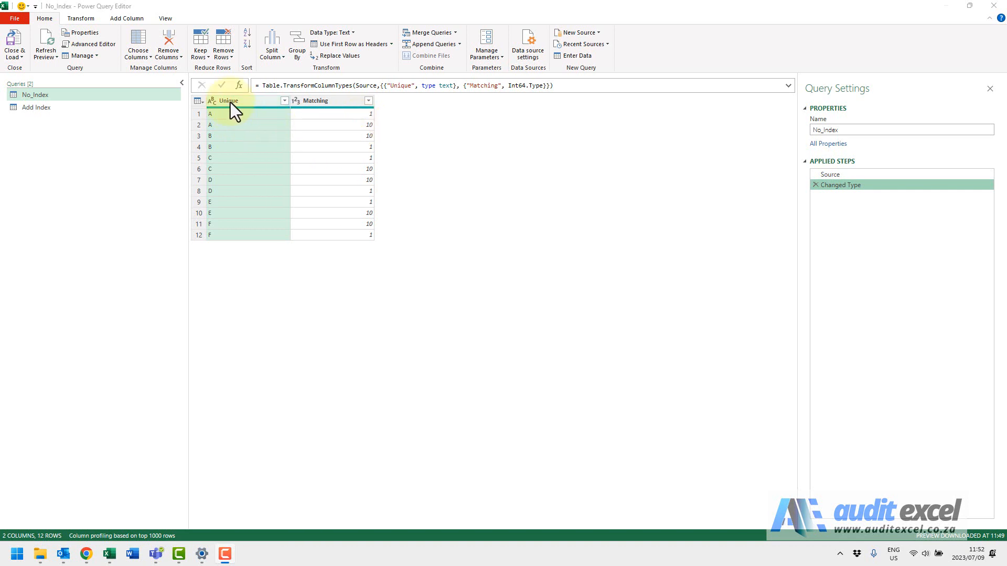
Sort Unique ascending and Matching descending so each letter's 10 precedes its 1.
click(283, 101)
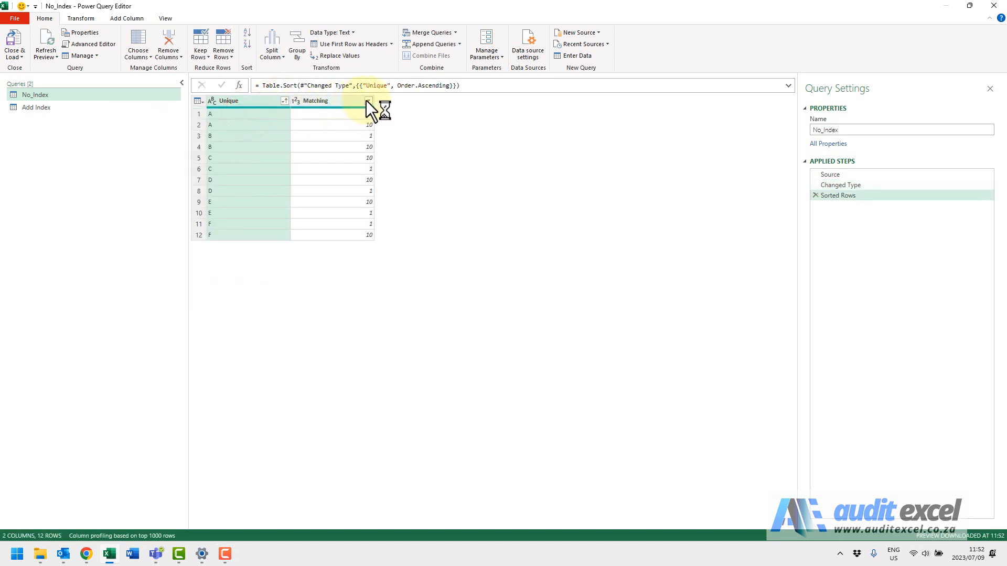
click(368, 100)
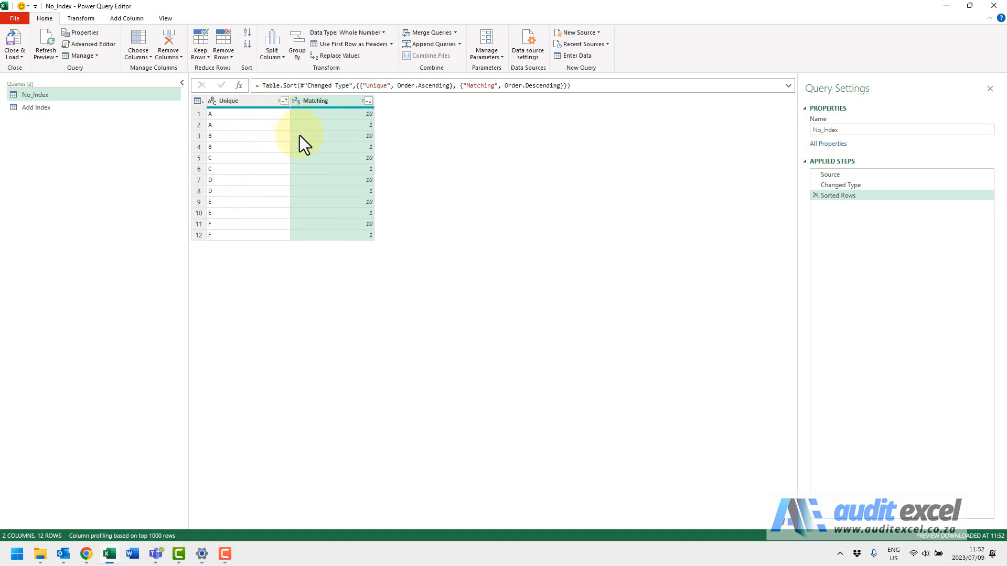
mouse_move(263, 123)
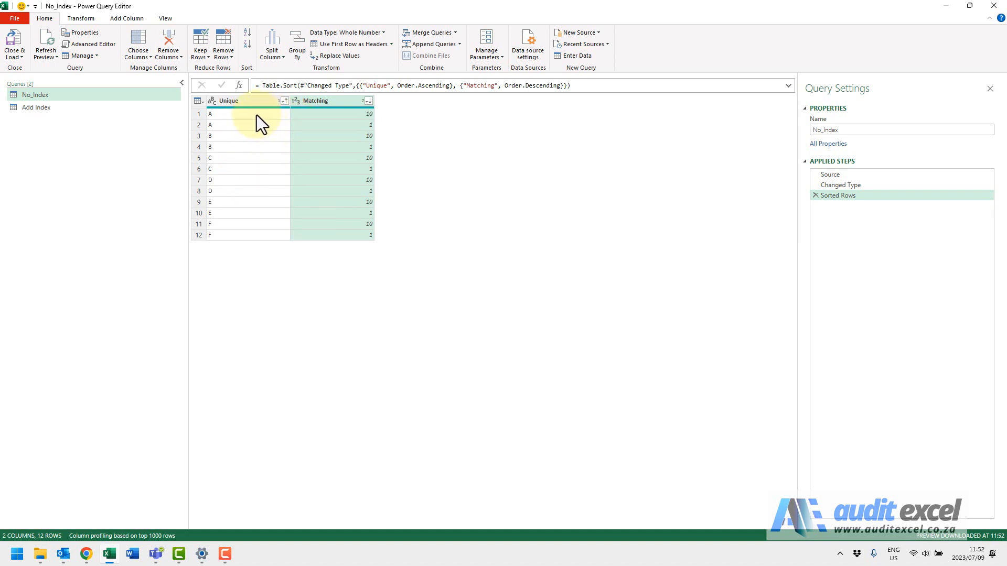
mouse_move(269, 135)
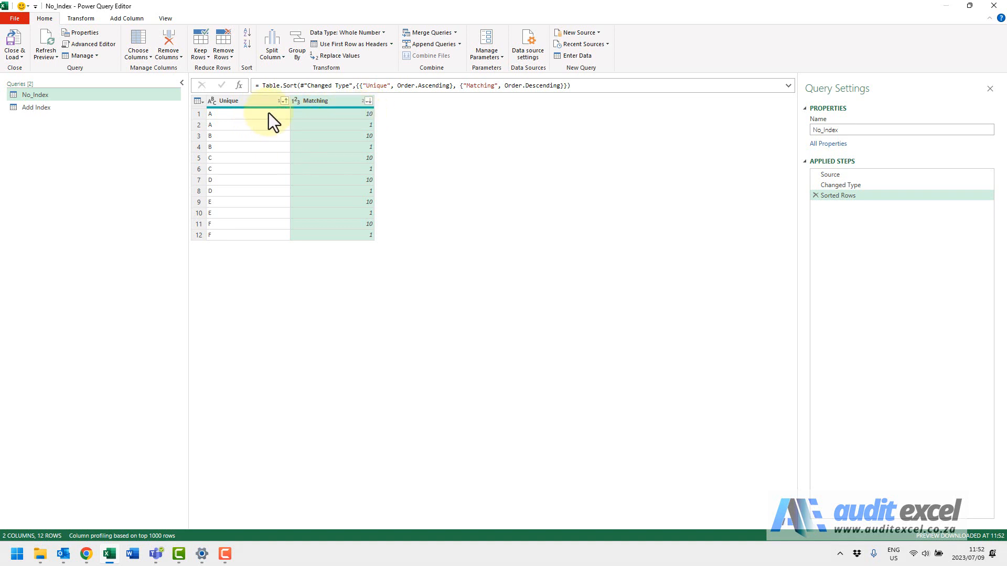
click(228, 100)
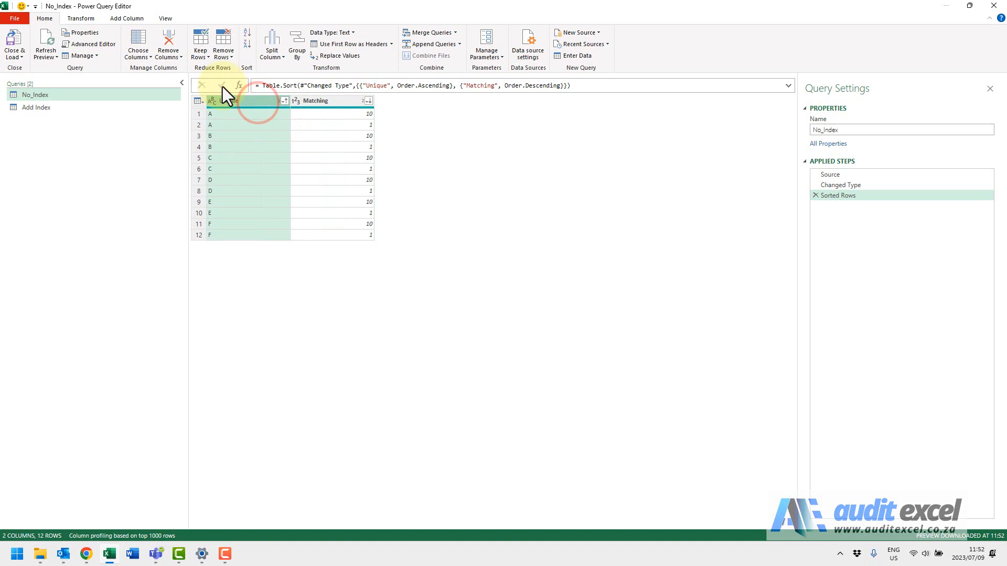
Remove duplicate rows on the Unique column, leaving six rows for letters A–F.
click(223, 45)
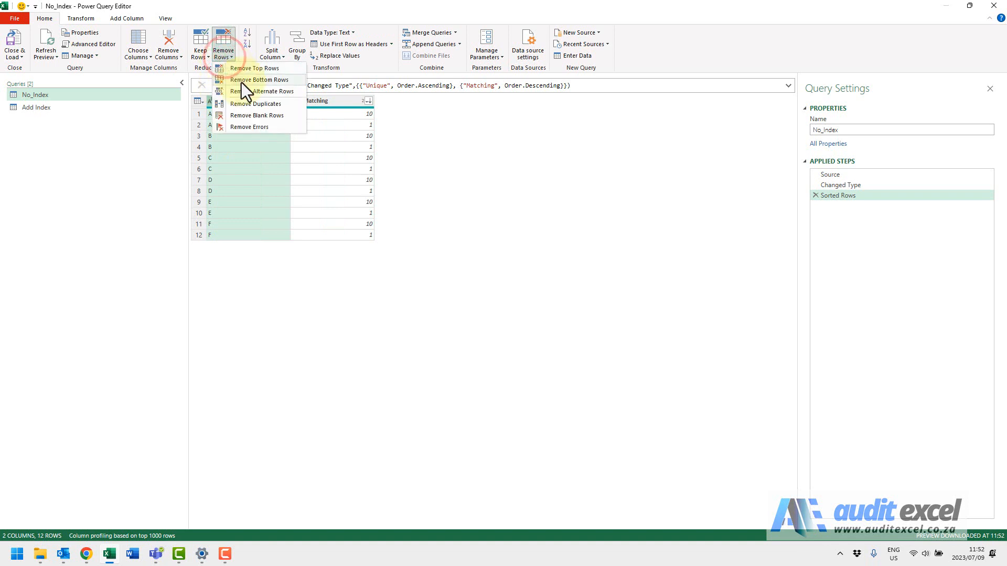
click(257, 103)
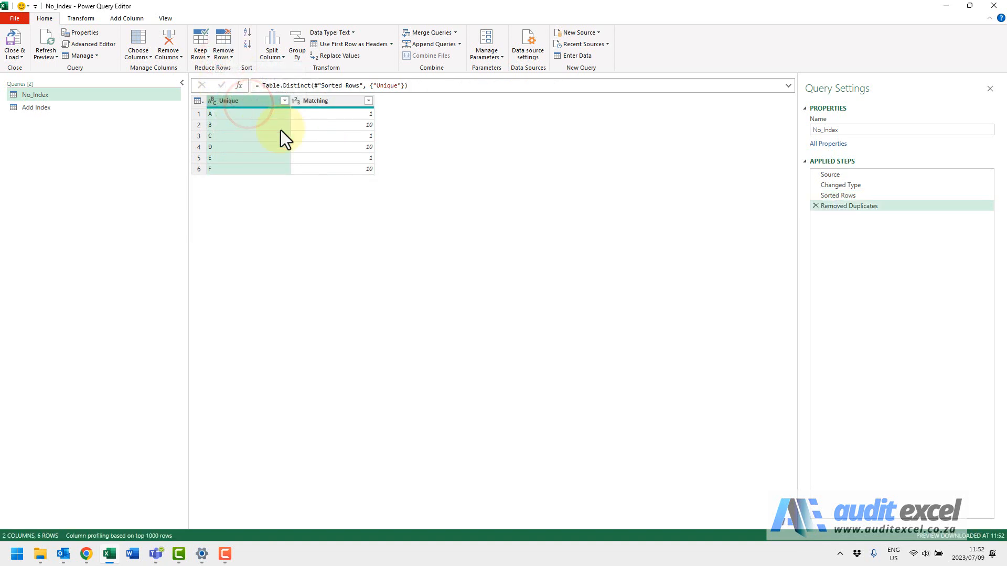
mouse_move(357, 162)
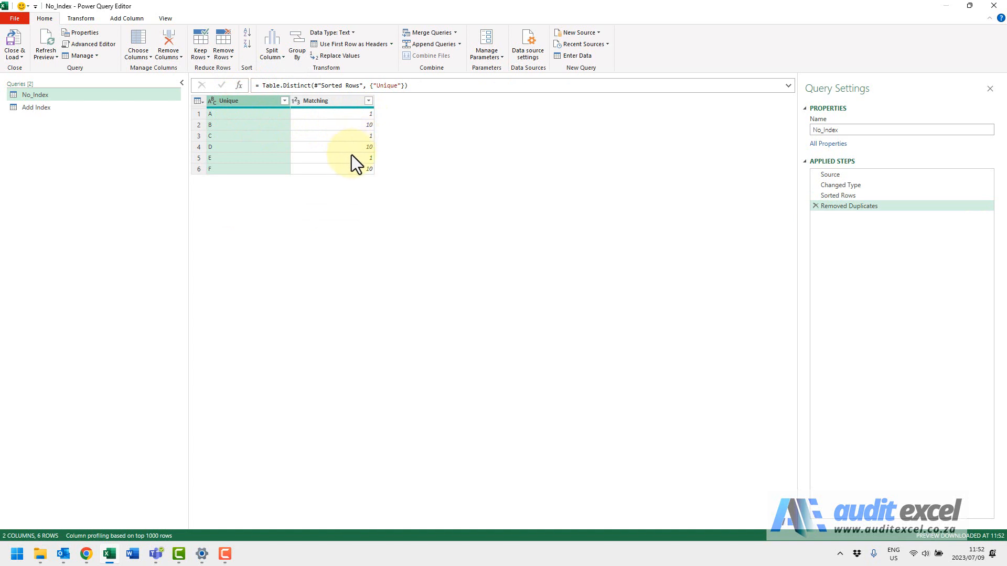
mouse_move(315, 144)
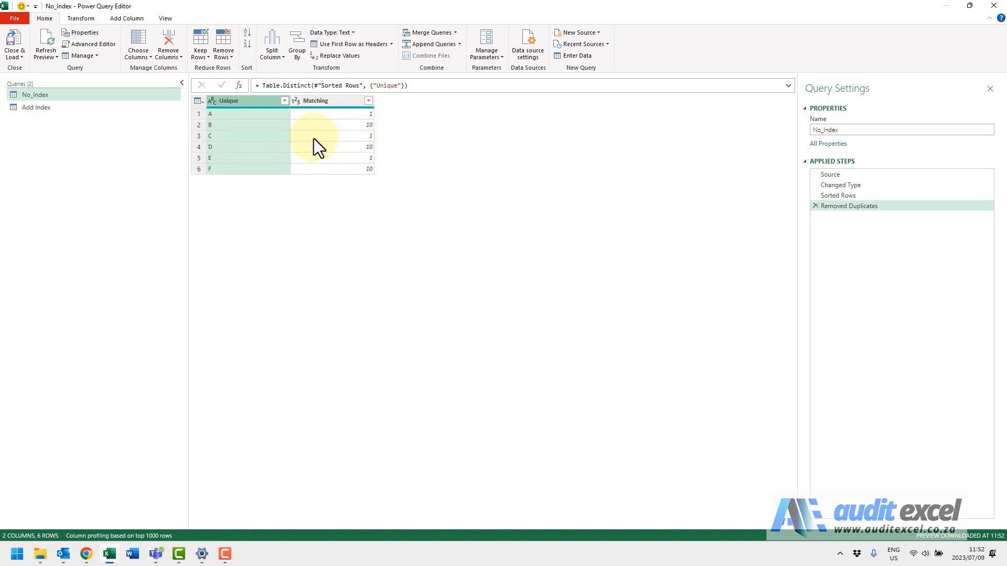
Delete the Removed Duplicates step and add an Index column numbering rows 0–11.
click(815, 206)
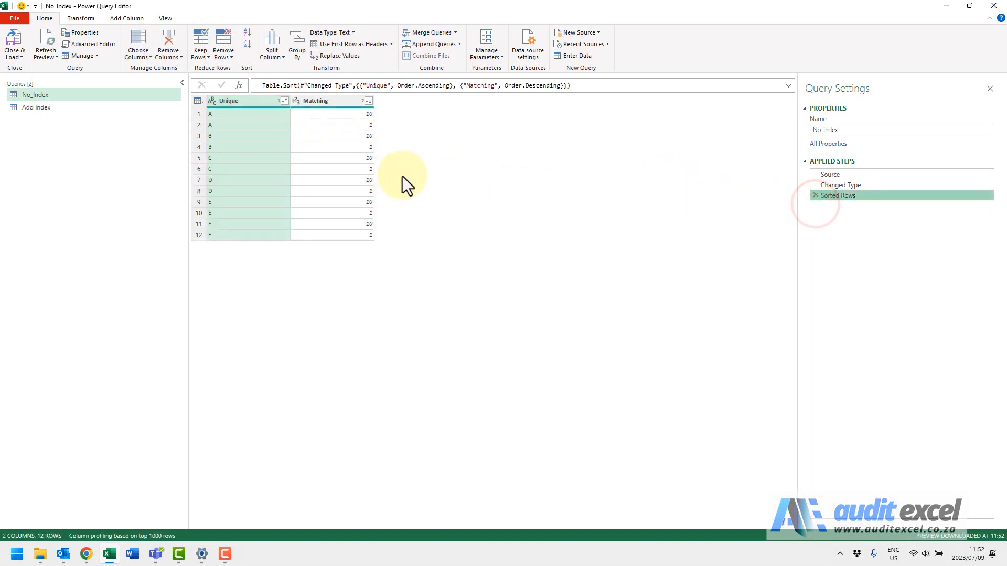
mouse_move(295, 135)
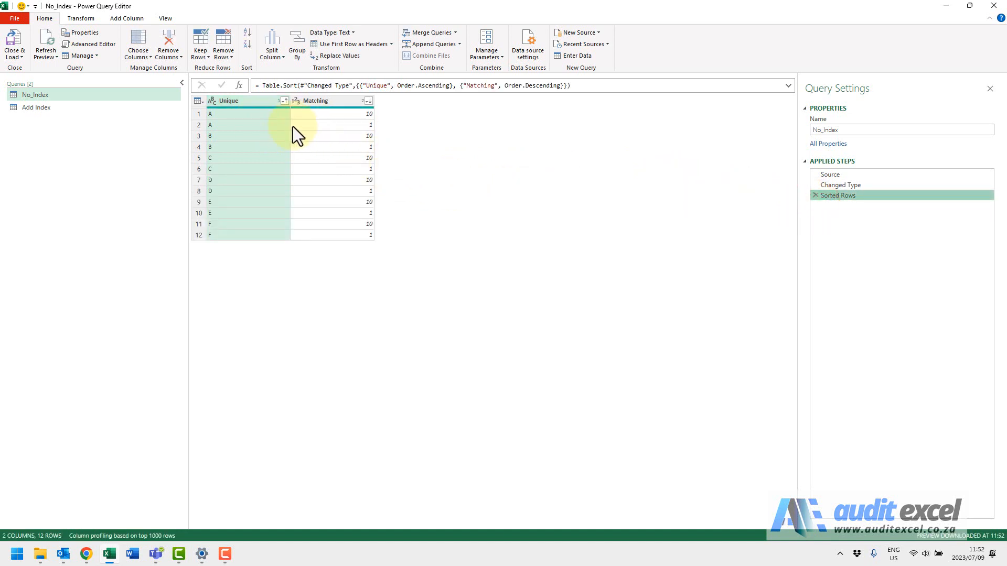
mouse_move(127, 18)
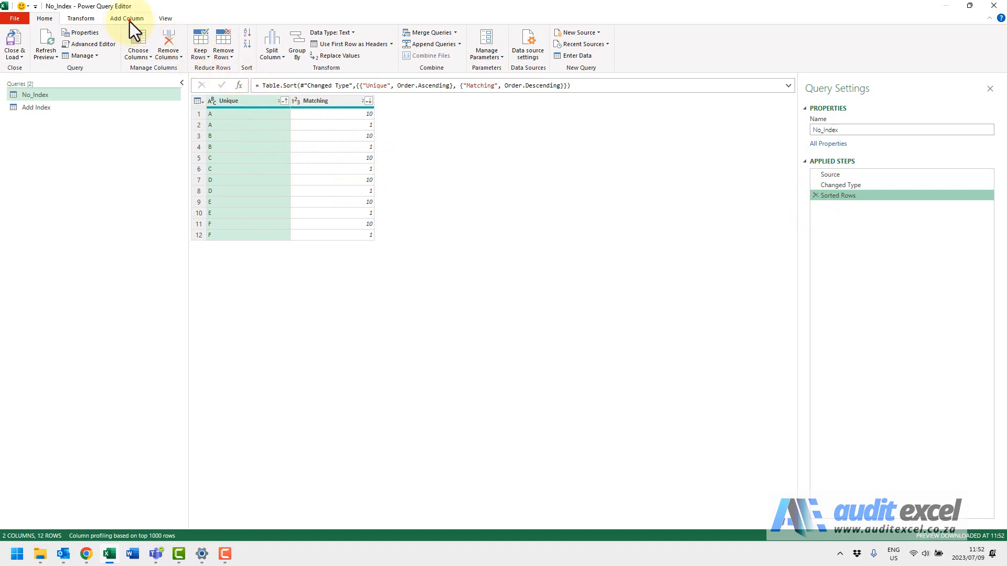
click(126, 18)
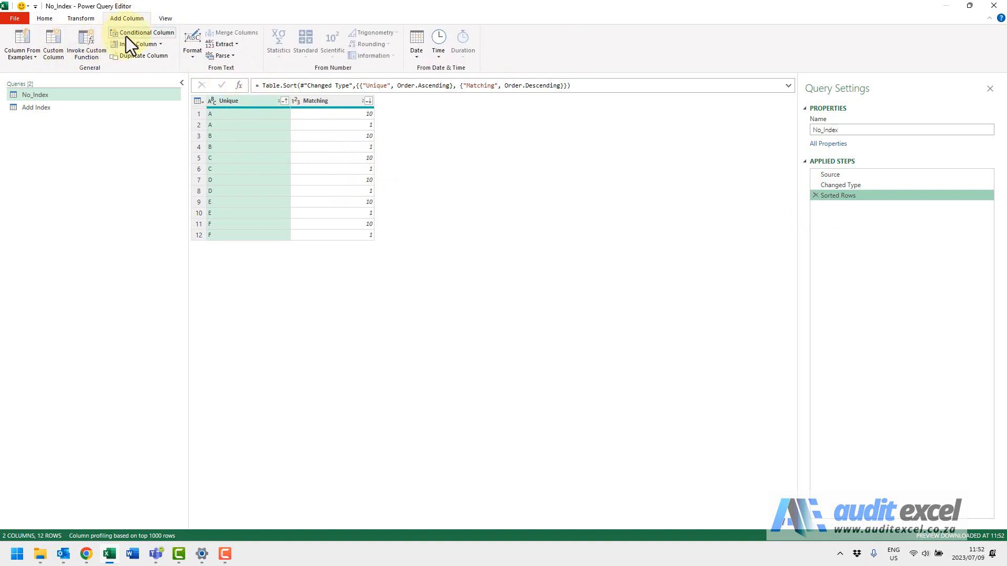
click(138, 44)
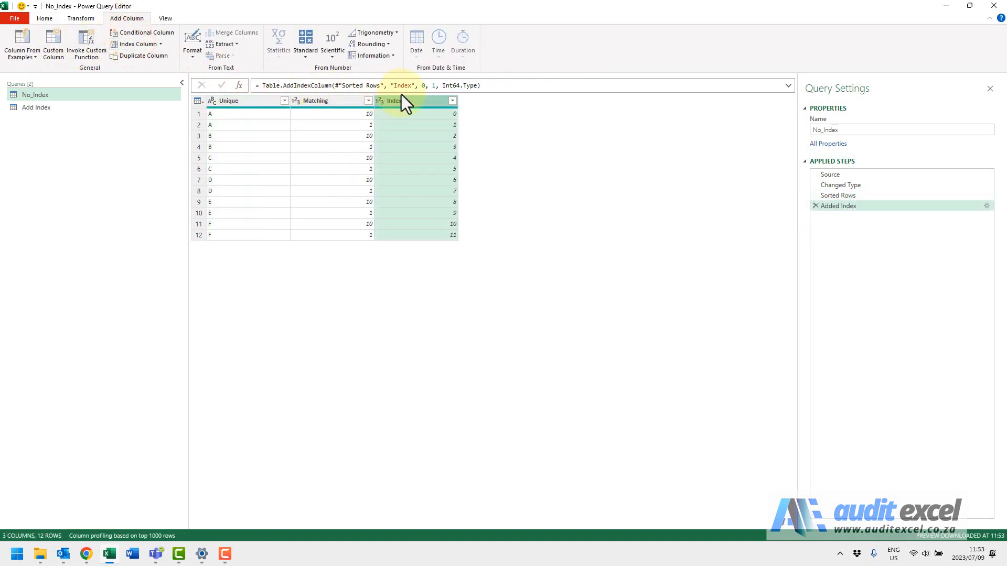
mouse_move(418, 169)
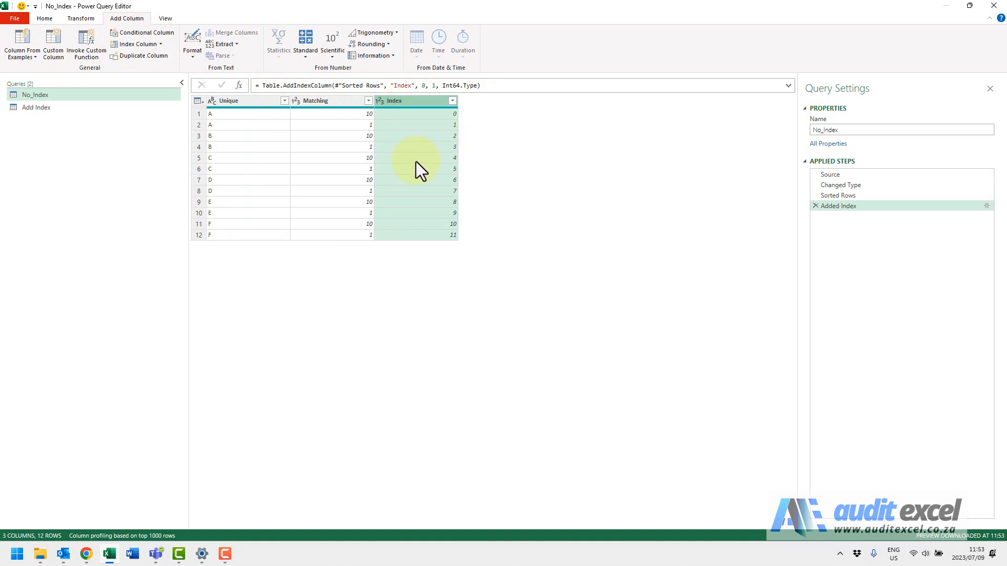
mouse_move(279, 129)
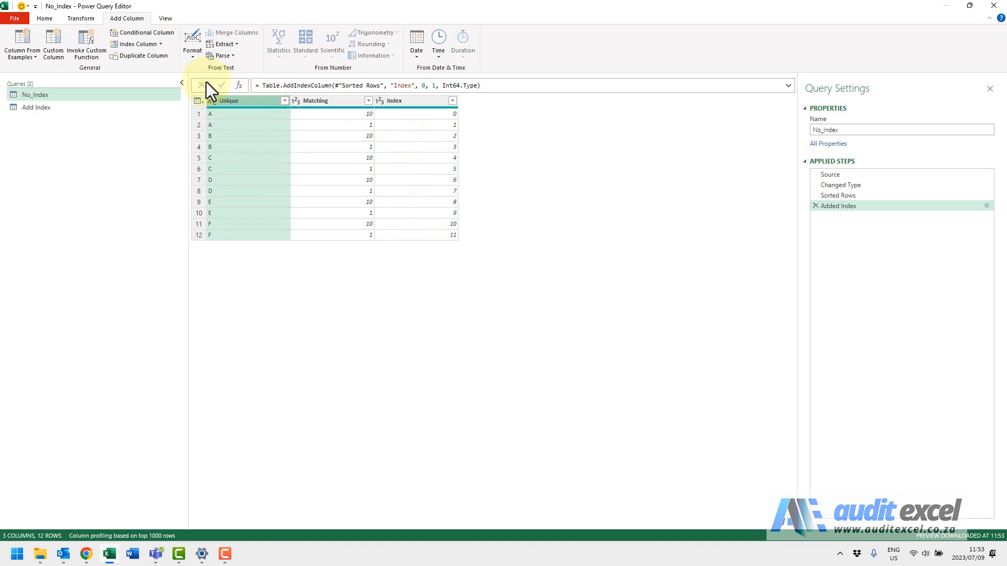
Remove duplicates on Unique after indexing, keeping rows with index 0, 2, 4, 6, 8, 10.
click(44, 18)
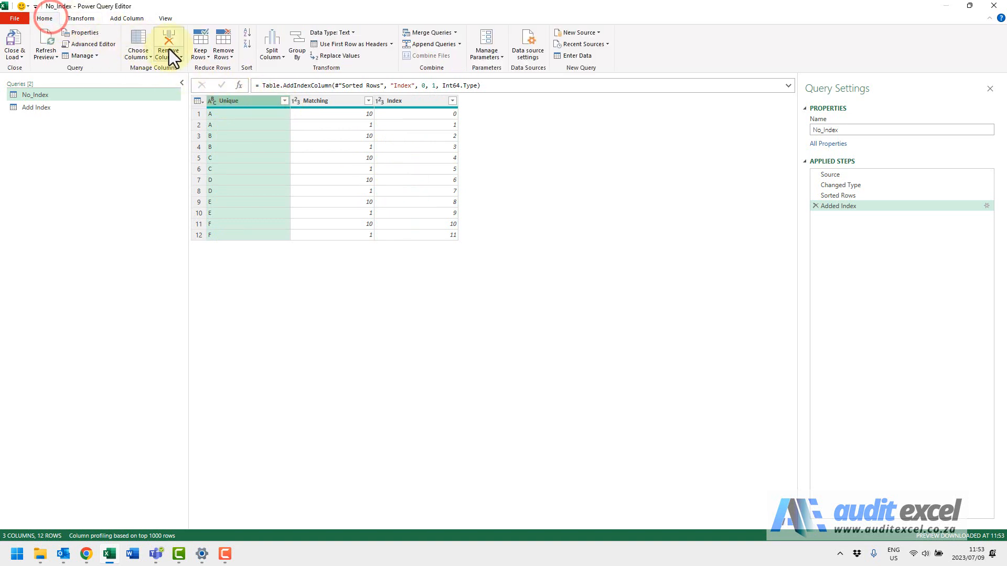
click(224, 49)
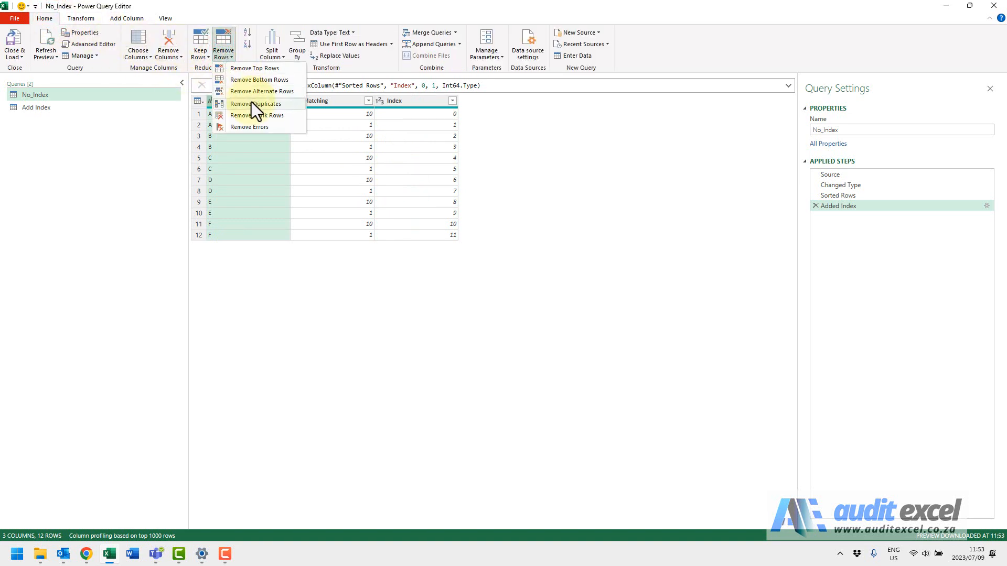
click(256, 103)
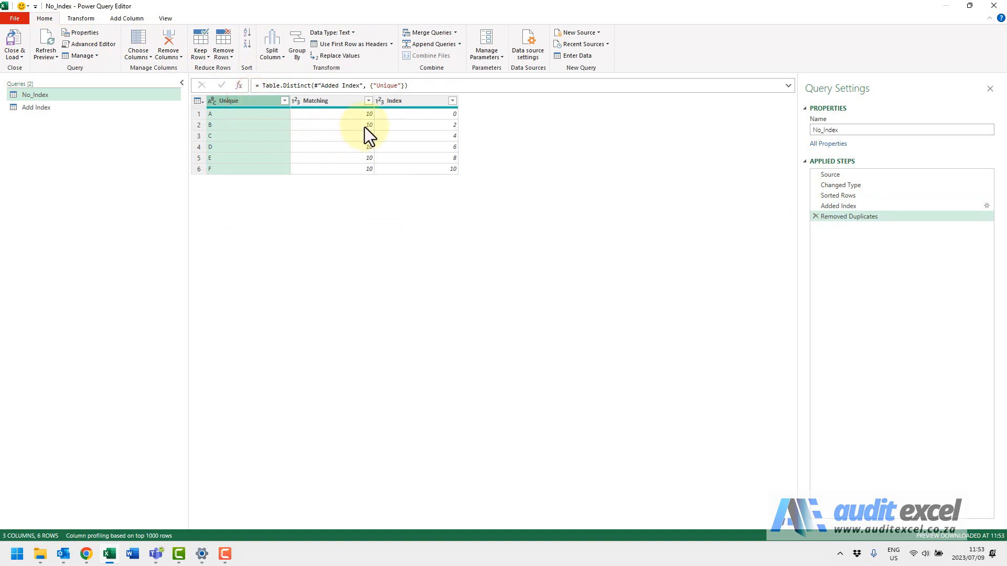
mouse_move(364, 125)
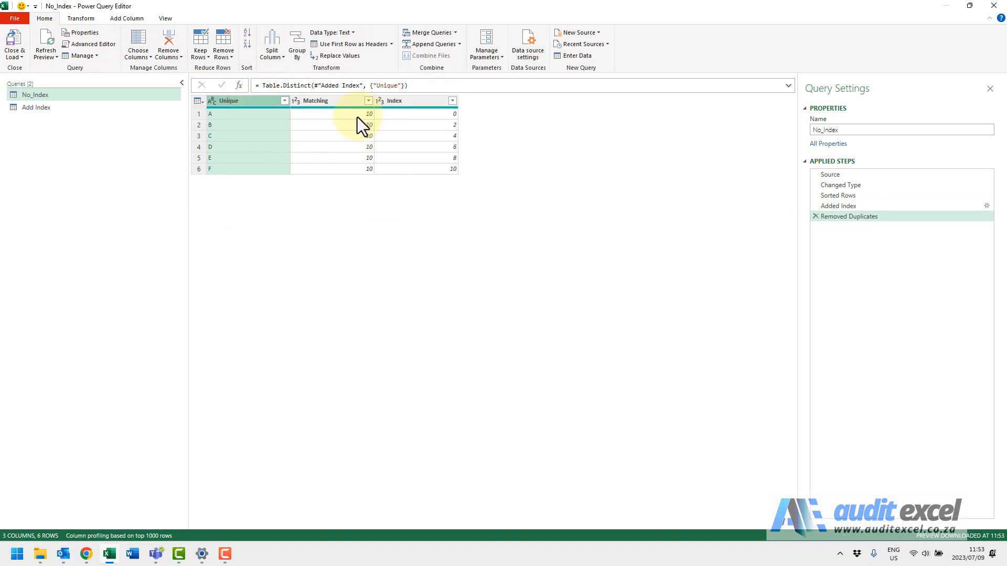
mouse_move(358, 120)
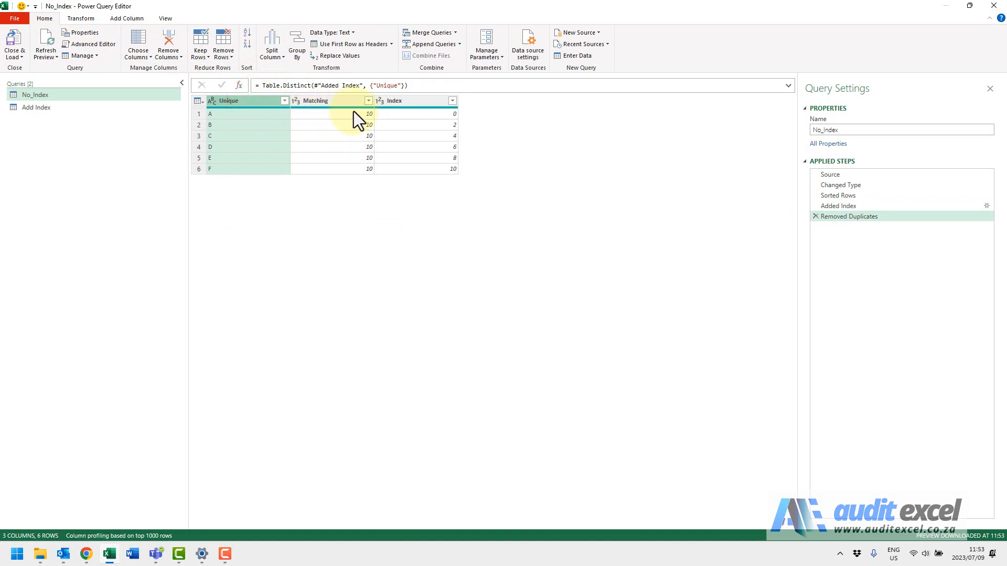
mouse_move(371, 122)
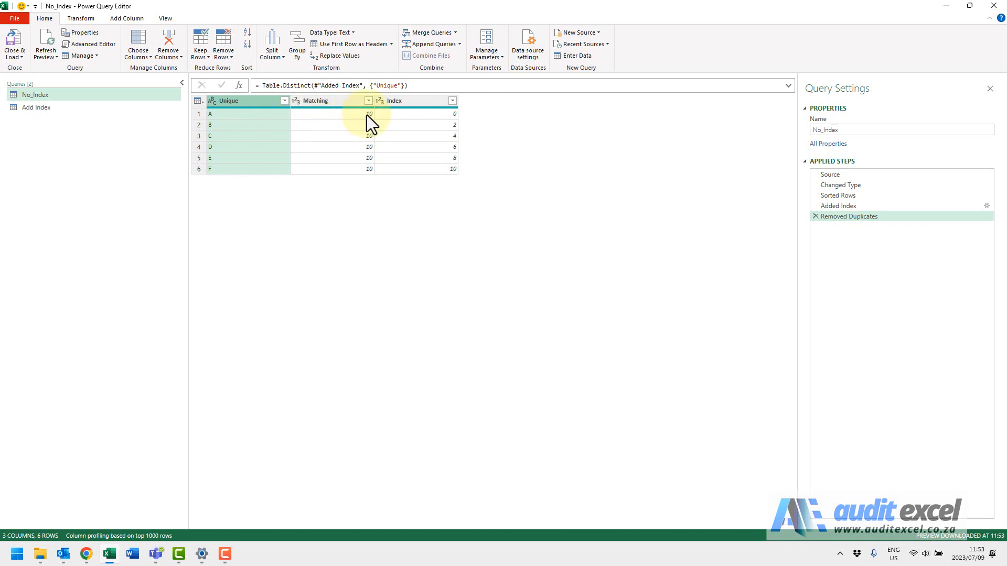